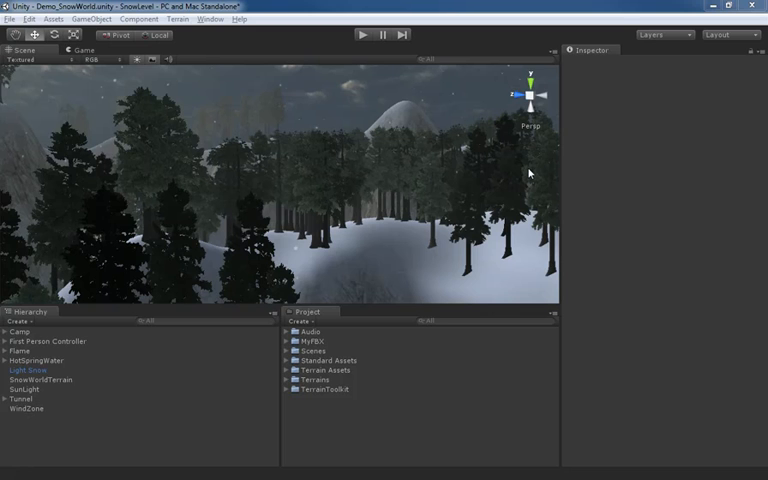
mouse_move(216, 59)
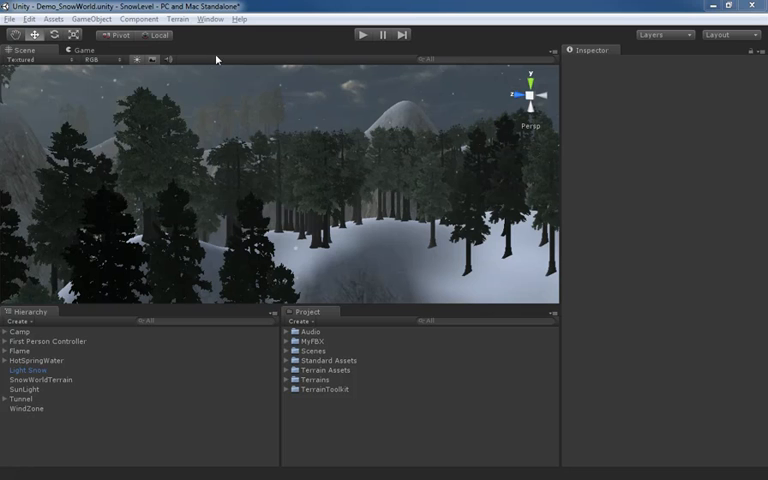
Open the Terrain menu over the SnowWorld snowy forest scene.
left_click(178, 19)
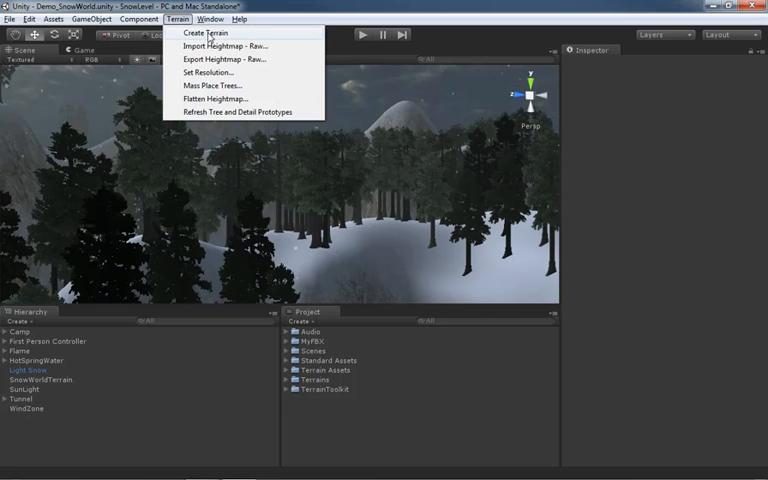
Create a new flat terrain, then select the original SnowWorldTerrain in the Hierarchy.
left_click(207, 33)
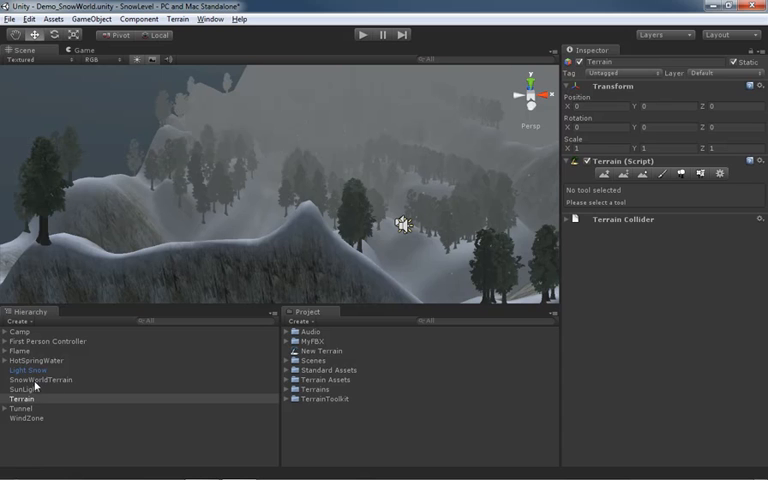
left_click(40, 379)
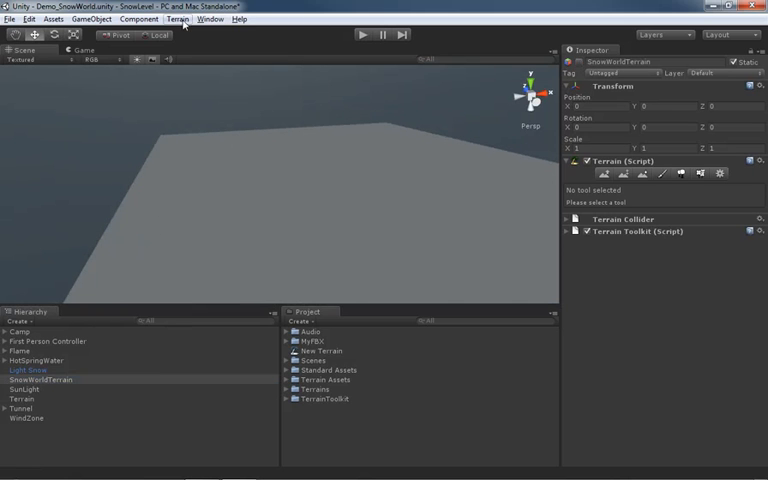
Show the Terrain menu commands again with SnowWorldTerrain selected.
left_click(178, 18)
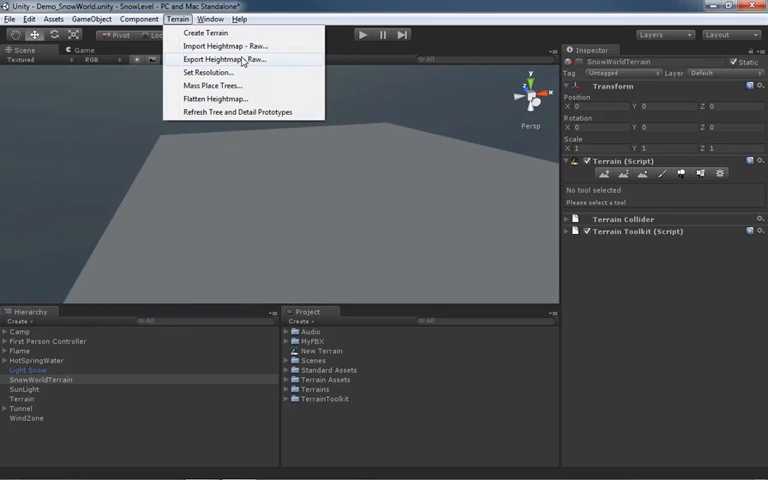
mouse_move(227, 46)
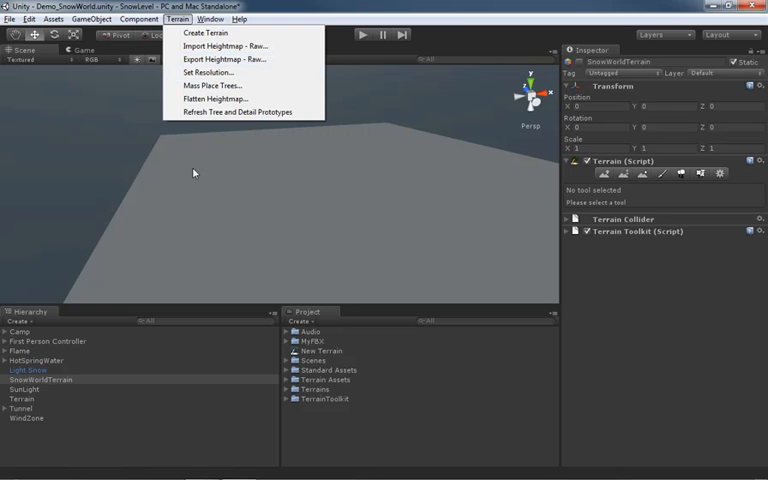
Review the heightmap resolution settings (2000×600×2000, heightmap 513) and close them unchanged.
left_click(22, 398)
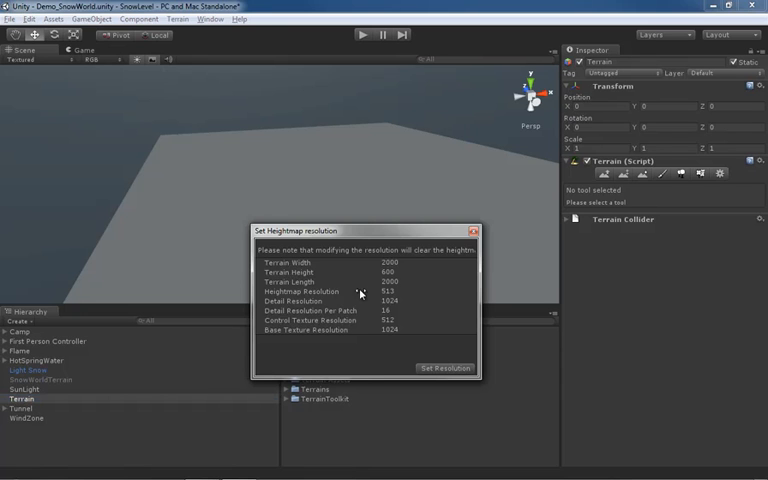
mouse_move(338, 335)
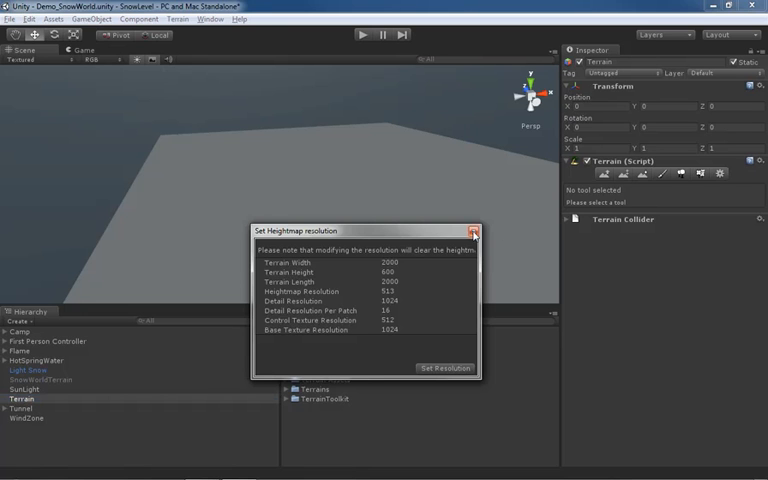
mouse_move(472, 231)
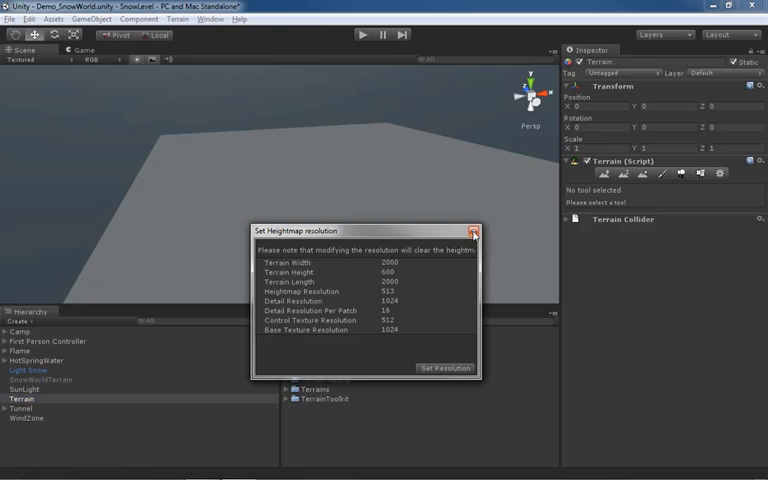
left_click(471, 231)
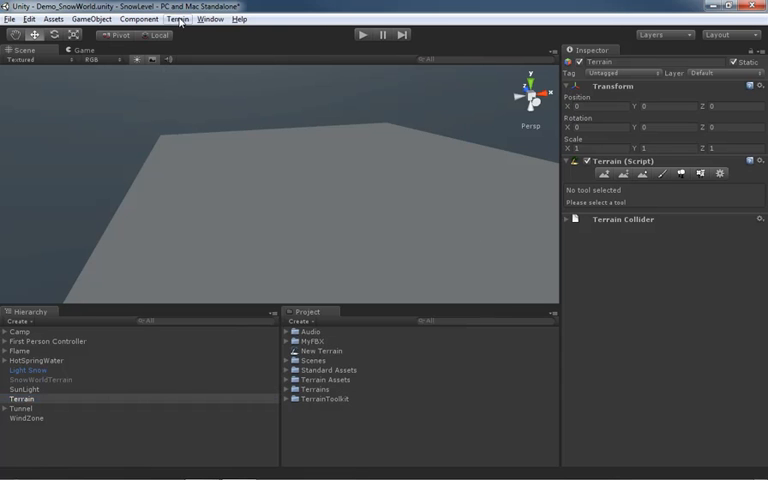
Run Mass Place Trees, then delete the New Terrain asset from the Project panel.
left_click(178, 18)
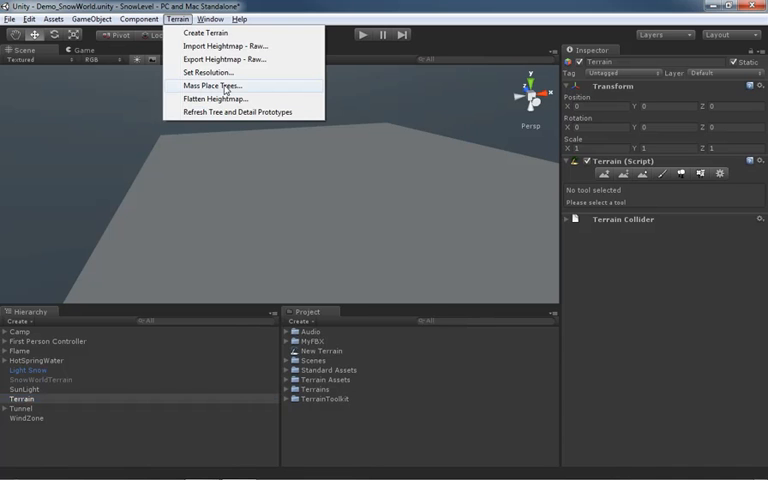
left_click(22, 398)
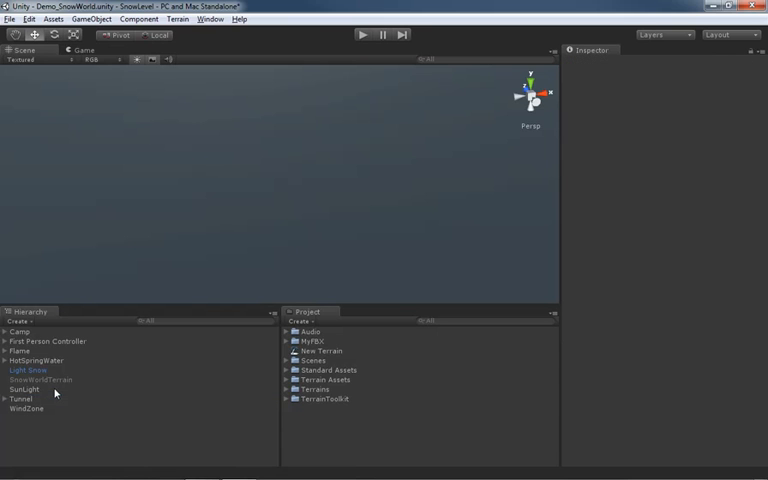
left_click(320, 351)
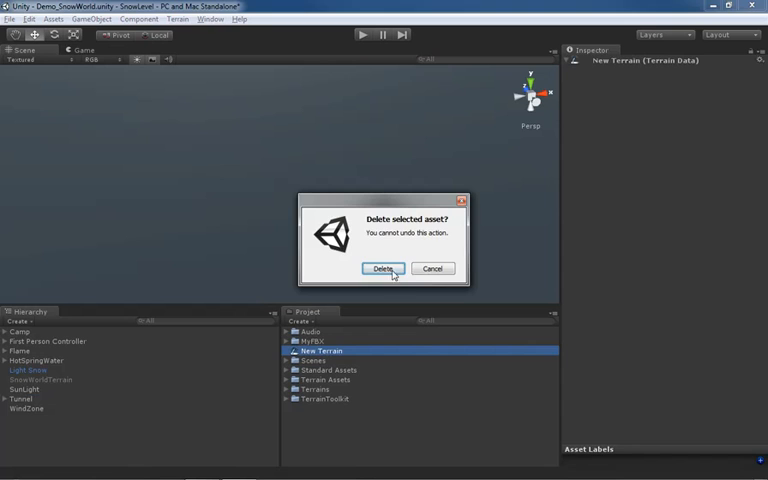
left_click(383, 268)
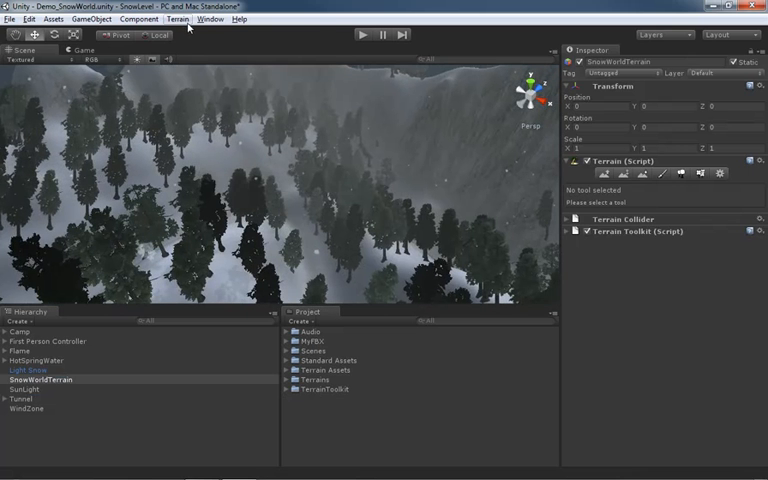
Open and dismiss the Terrain menu, then reopen it over the snowy forest.
left_click(178, 18)
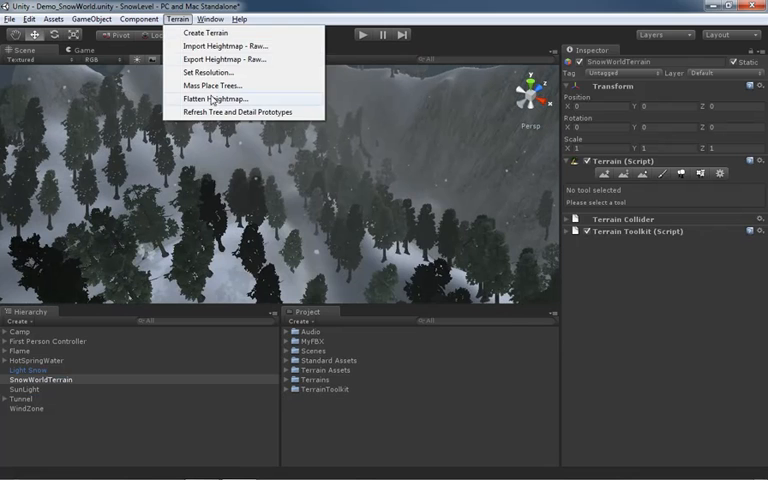
left_click(211, 85)
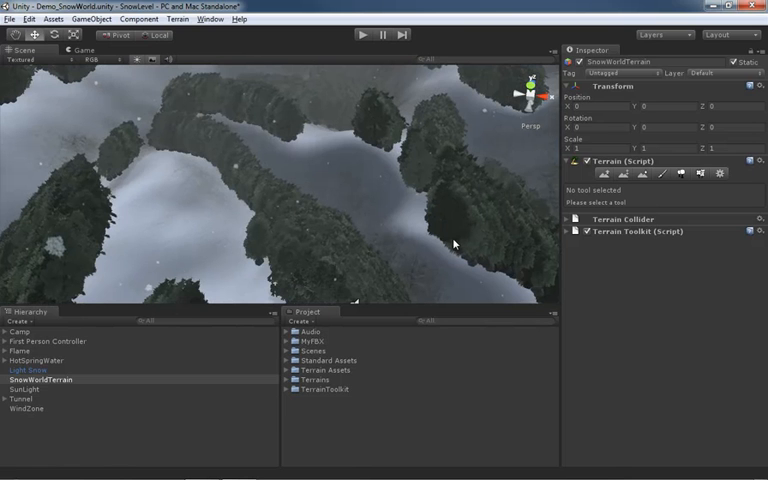
mouse_move(438, 212)
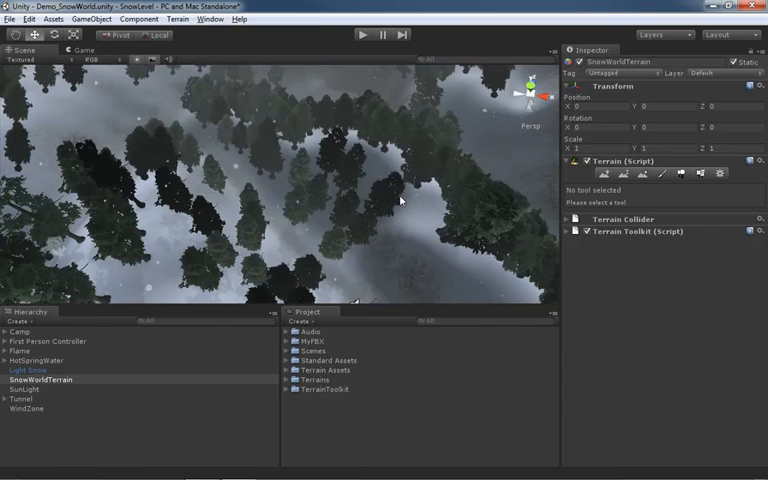
left_click(177, 18)
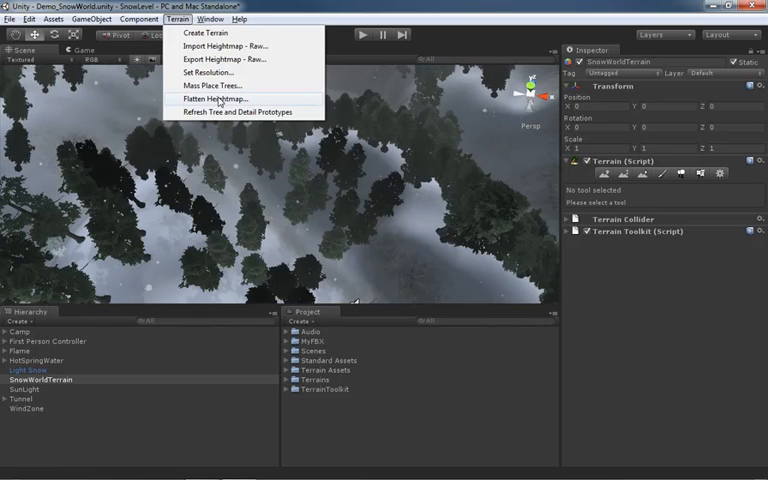
left_click(211, 99)
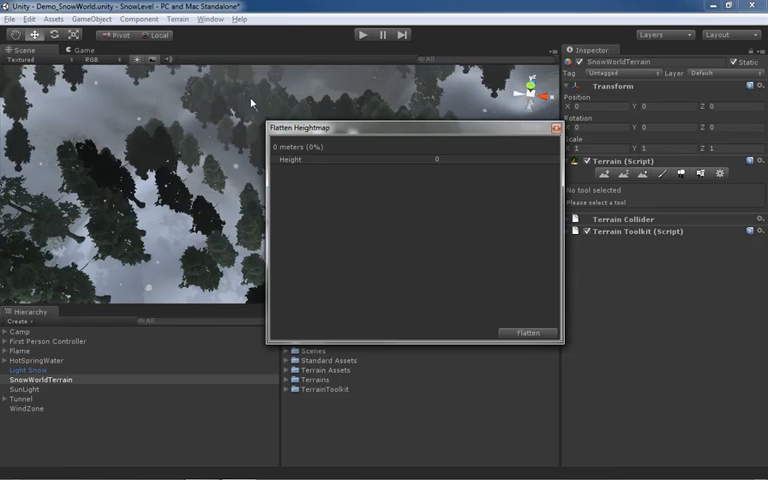
mouse_move(404, 157)
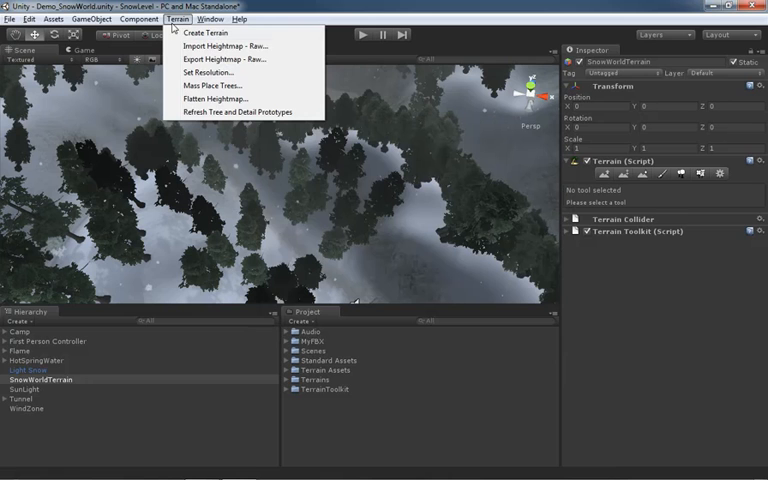
mouse_move(240, 111)
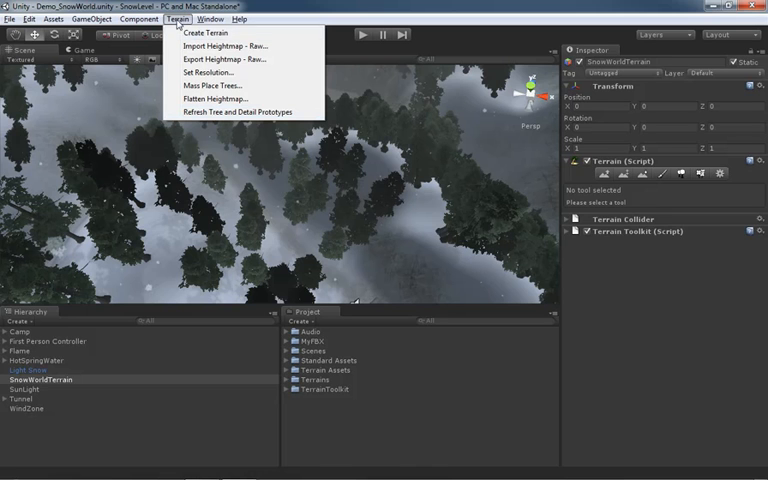
mouse_move(224, 59)
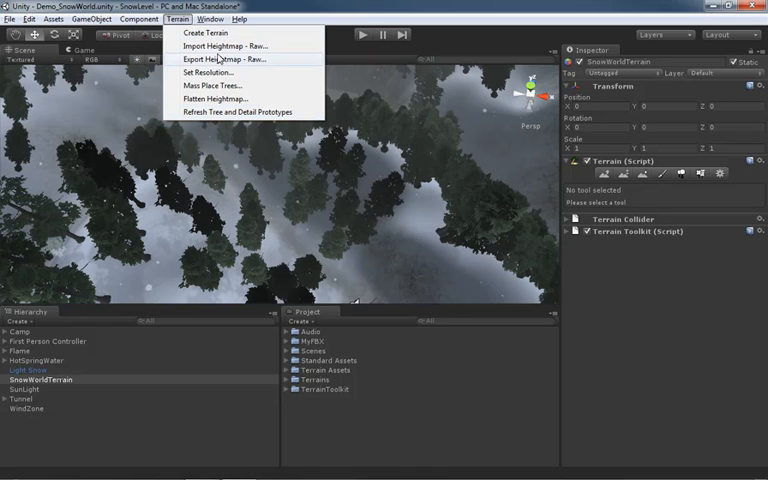